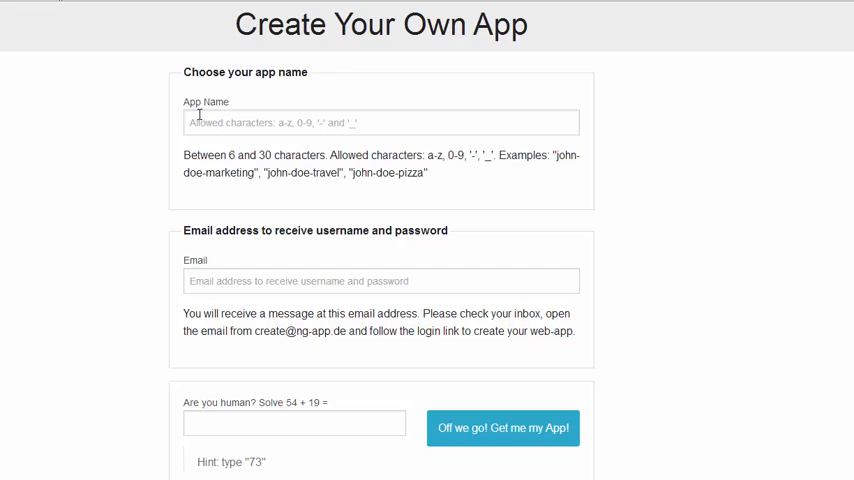
# Step: Submit the new-app request for 'app-intro' with a notification email and captcha answer 73
pyautogui.click(380, 122)
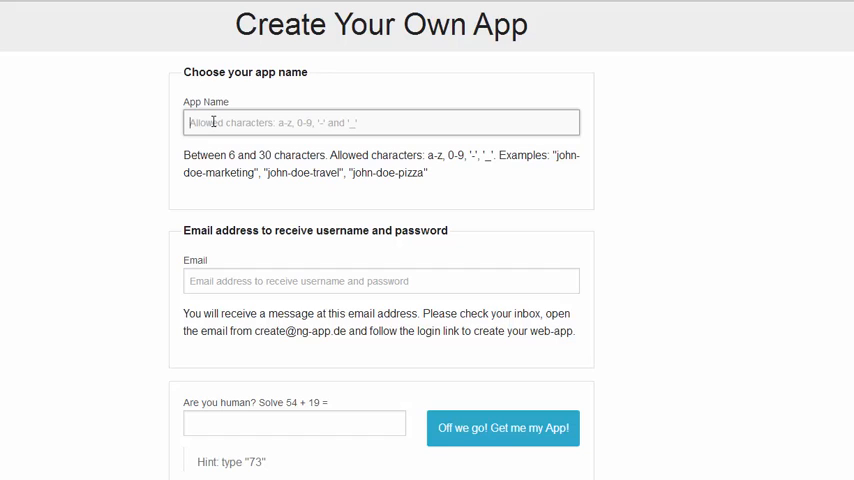
pyautogui.write('app')
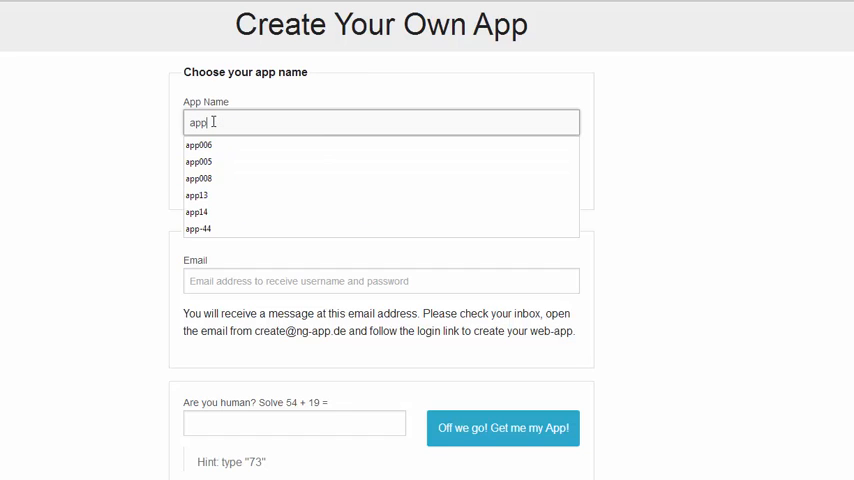
pyautogui.write('-bt')
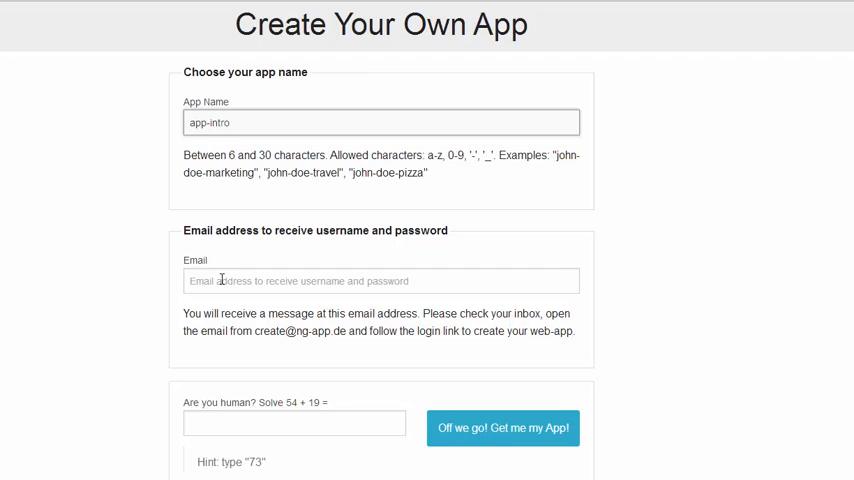
pyautogui.click(380, 280)
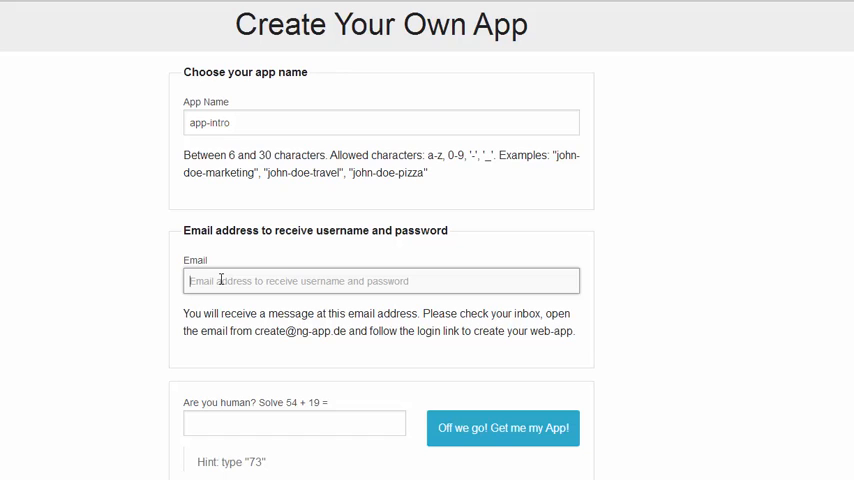
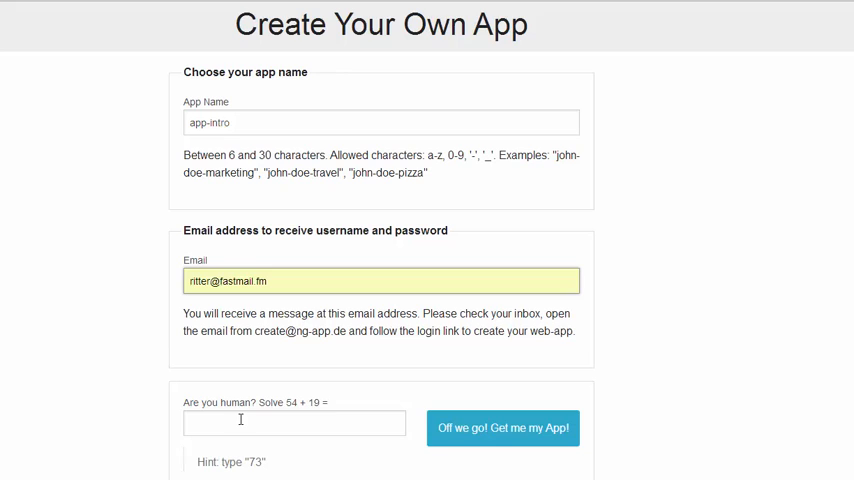
pyautogui.click(294, 422)
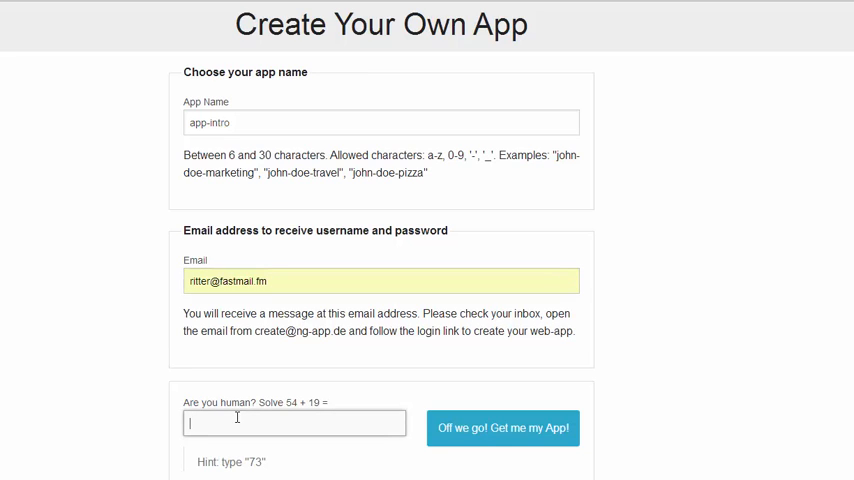
pyautogui.write('73')
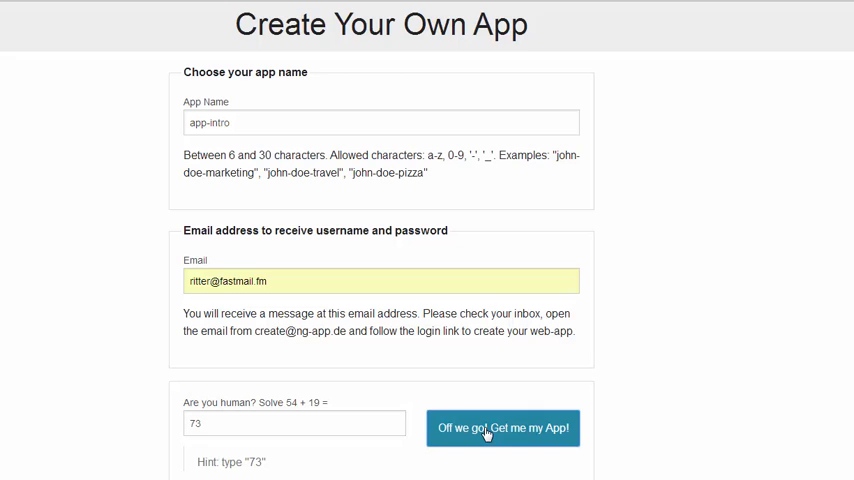
pyautogui.click(503, 428)
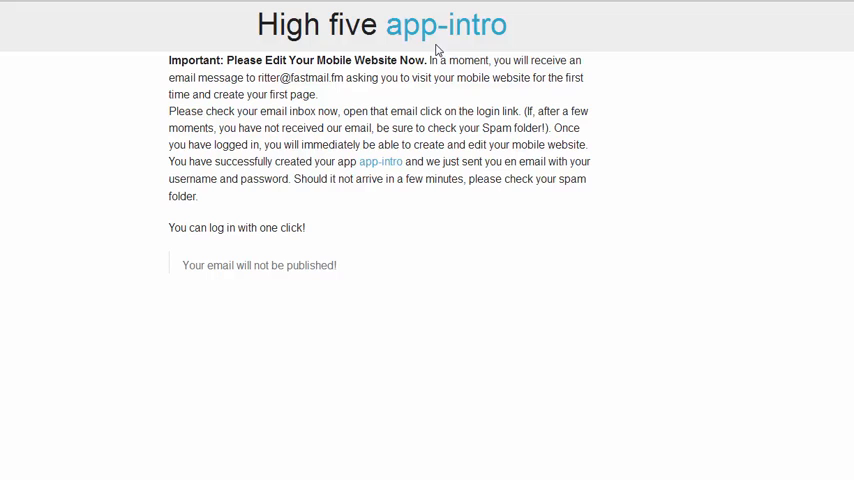
pyautogui.moveTo(428, 35)
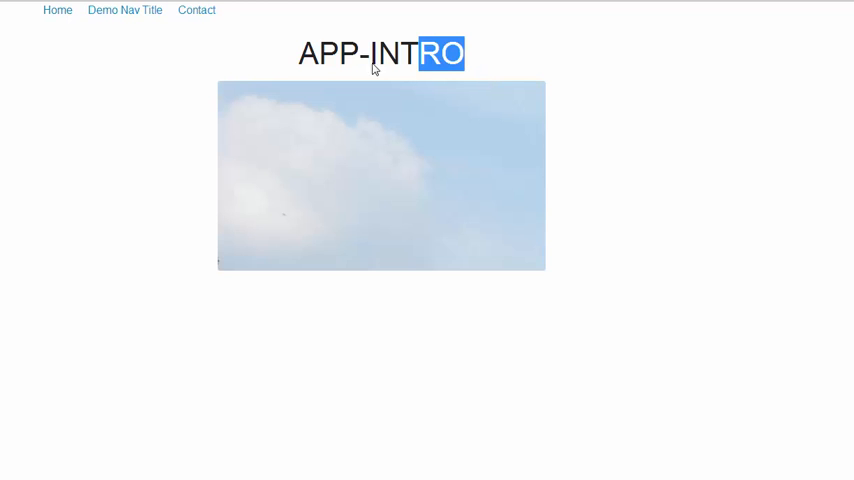
# Step: Open the app-intro demo page via the Demo Nav Title link
pyautogui.click(124, 10)
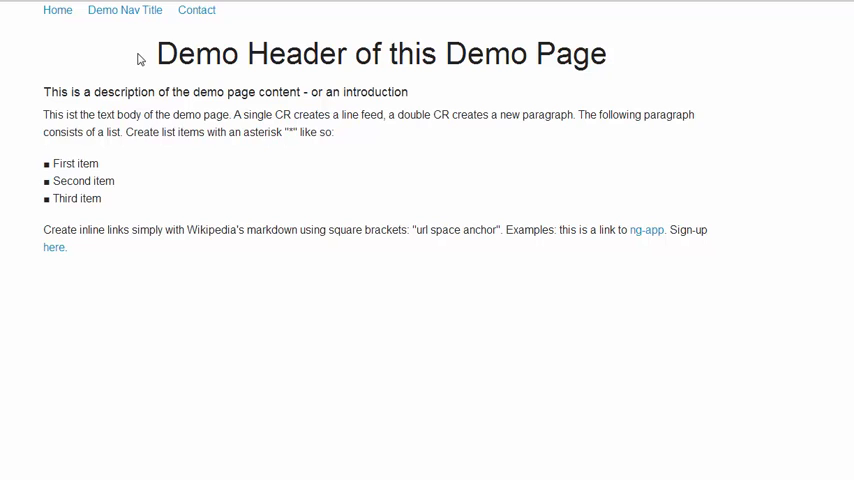
pyautogui.moveTo(149, 62)
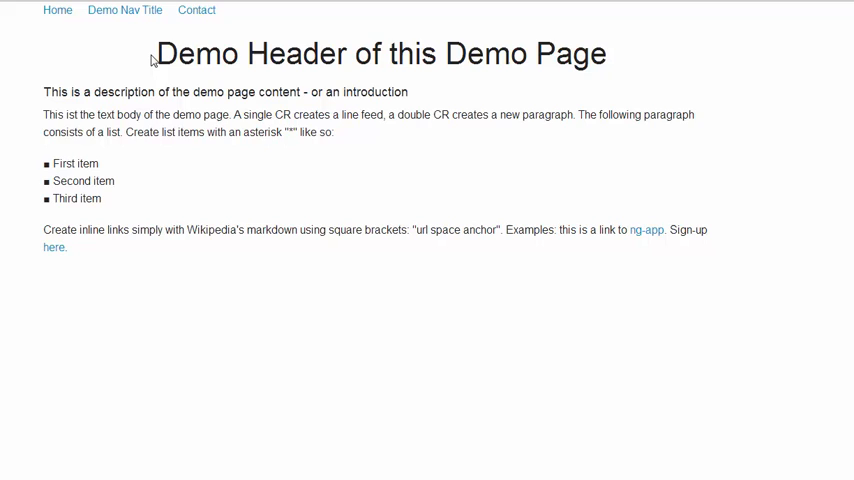
pyautogui.moveTo(155, 60)
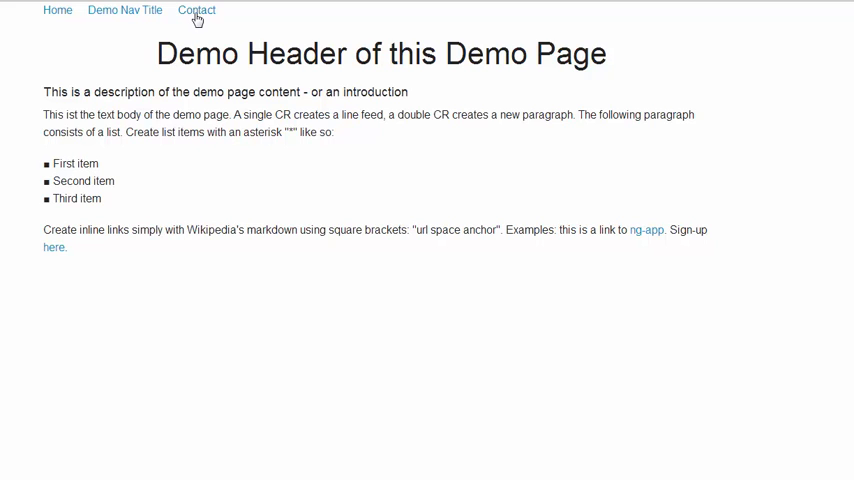
# Step: Open the app-intro Contact page showing the mobile-app QR code
pyautogui.click(196, 10)
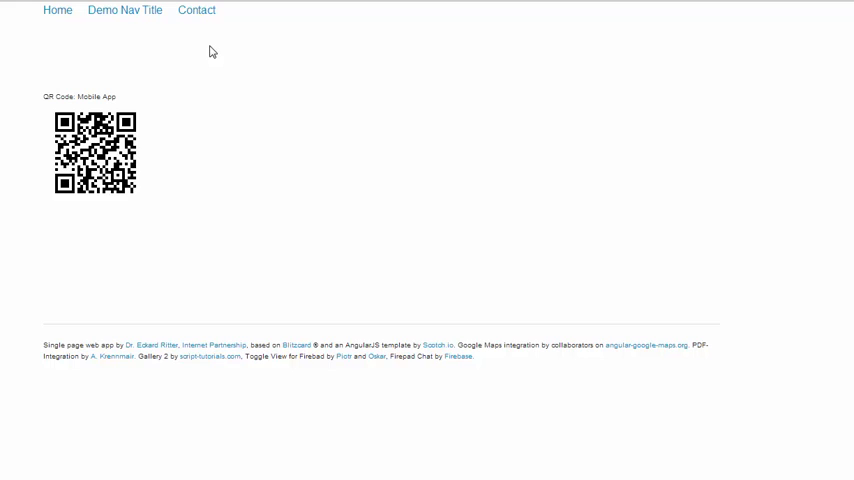
pyautogui.moveTo(207, 66)
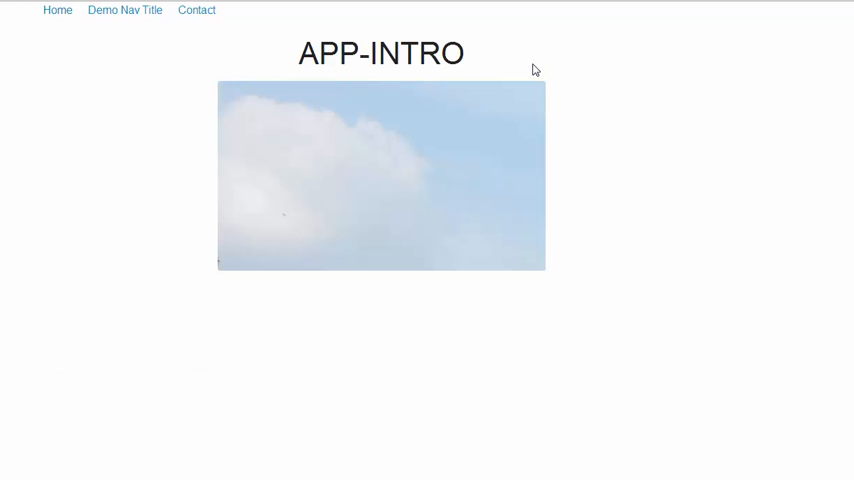
pyautogui.moveTo(531, 68)
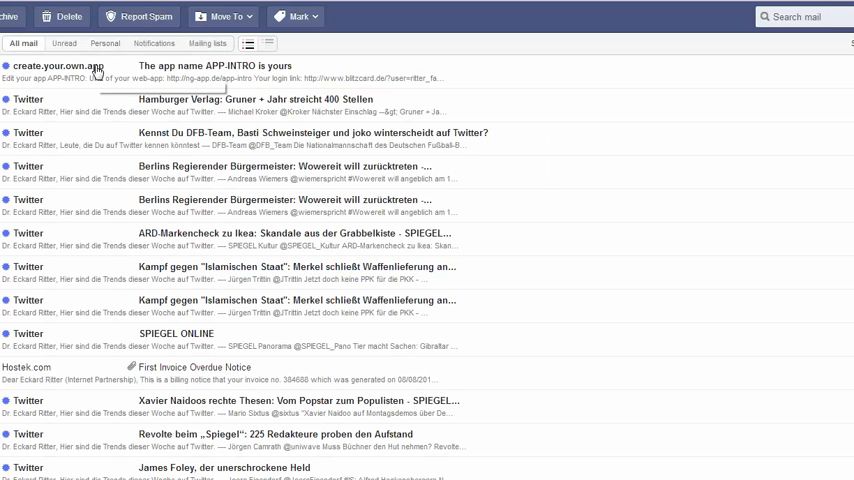
# Step: Open the 'The app name APP-INTRO is yours' email in All mail
pyautogui.click(180, 66)
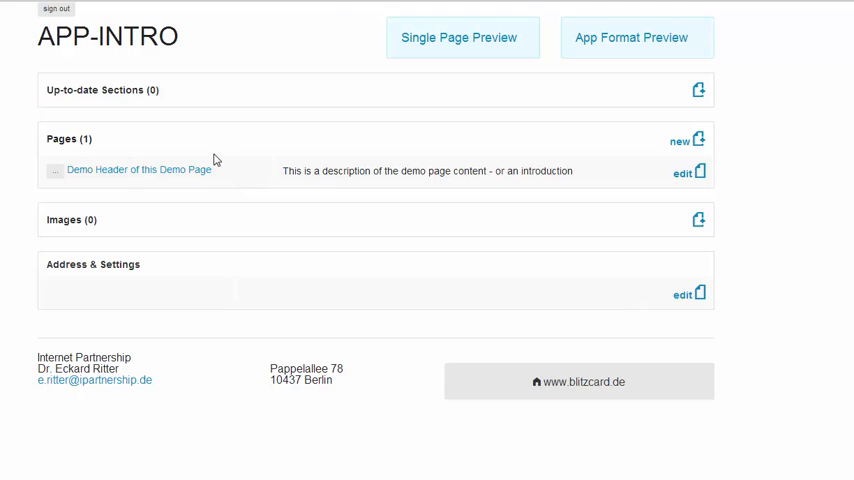
pyautogui.moveTo(630, 181)
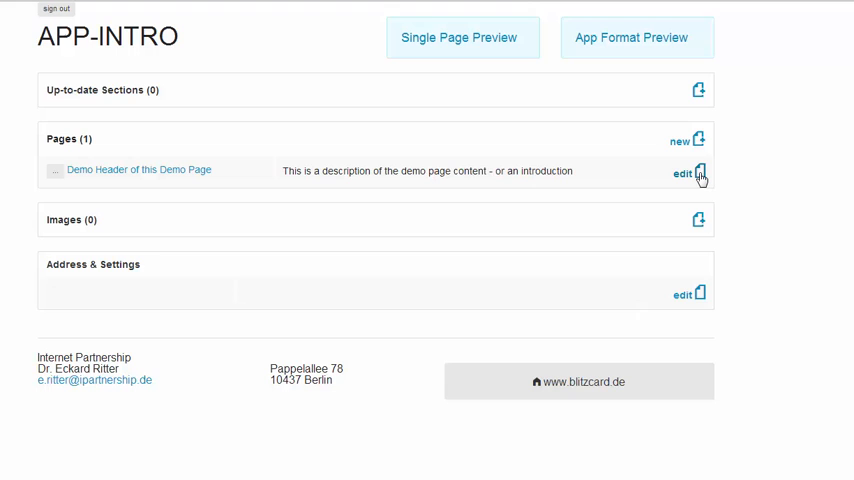
# Step: Change the demo page title to 'Demo Header of this Demo Page, nice title' and save
pyautogui.click(683, 173)
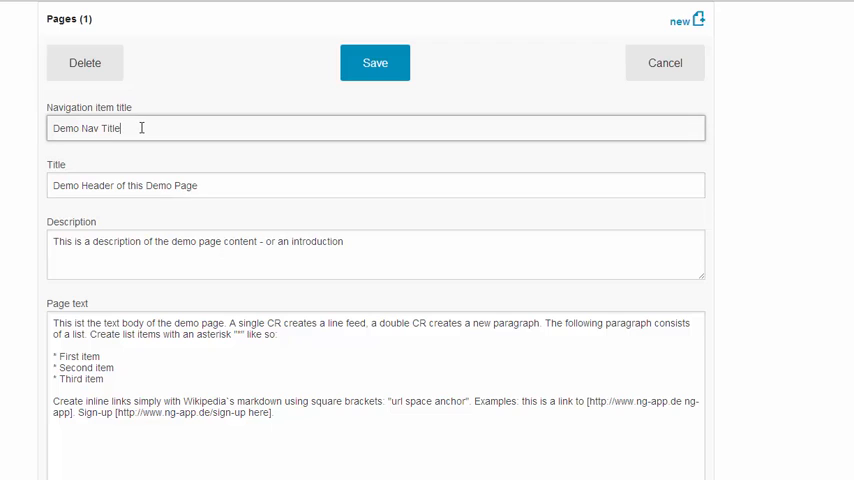
pyautogui.write(', nice')
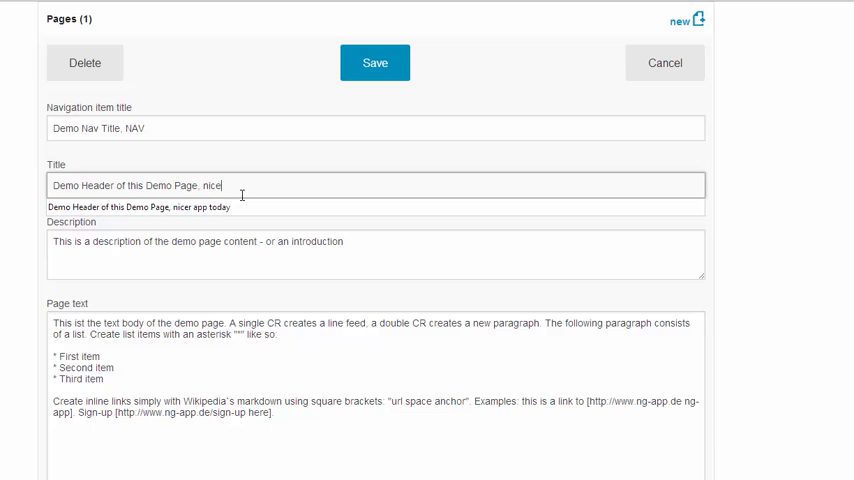
pyautogui.write('title')
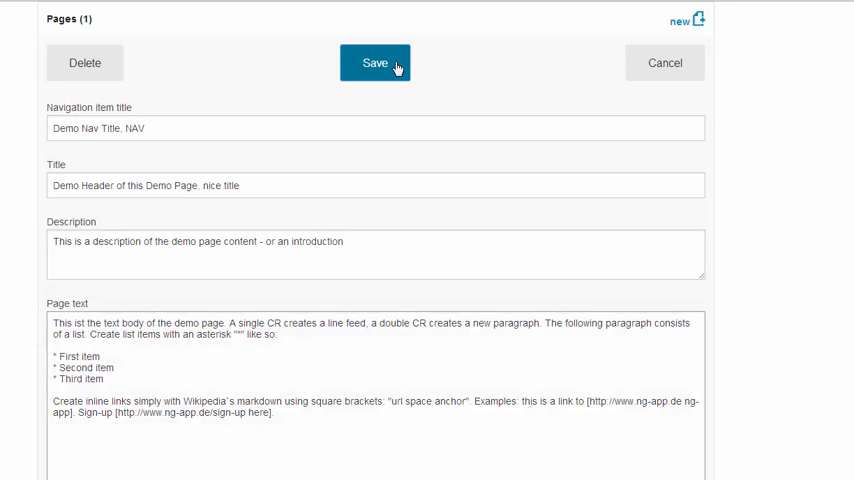
pyautogui.click(375, 62)
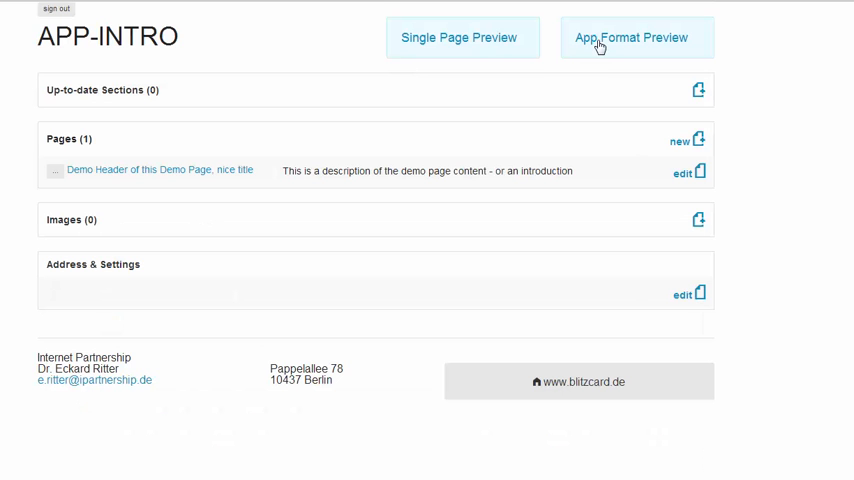
# Step: Preview app-intro in App Format to see the new demo page title
pyautogui.click(636, 37)
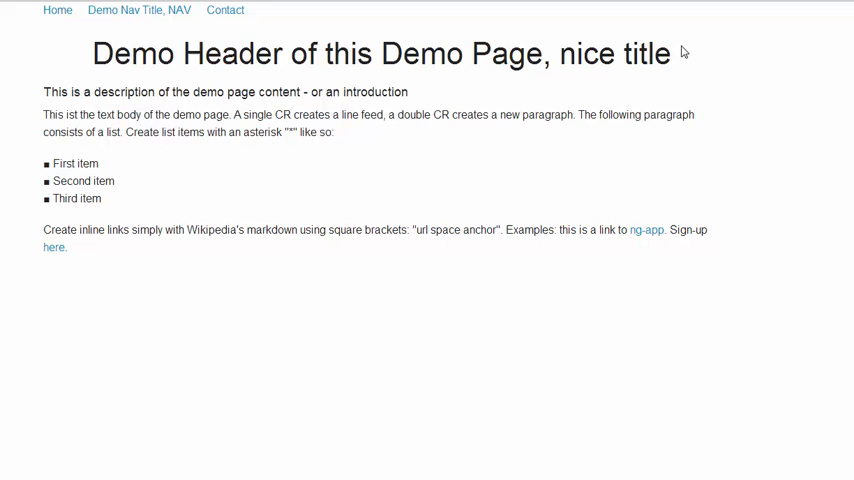
pyautogui.moveTo(562, 55); pyautogui.dragTo(672, 55)
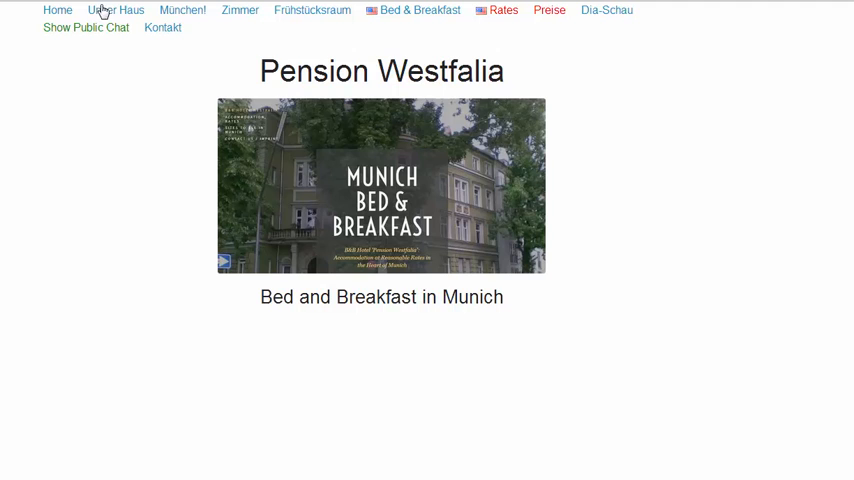
# Step: Browse Pension Westfalia's Zimmer, Bed & Breakfast and Dia-Schau pages
pyautogui.click(239, 10)
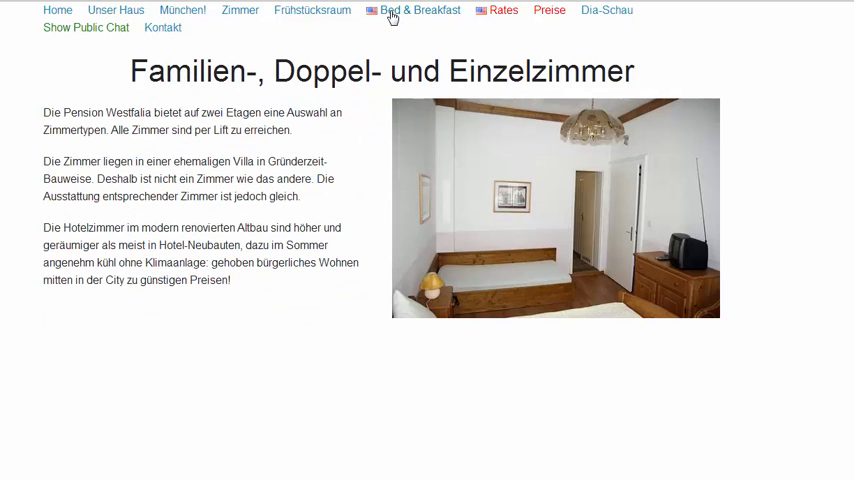
pyautogui.click(415, 10)
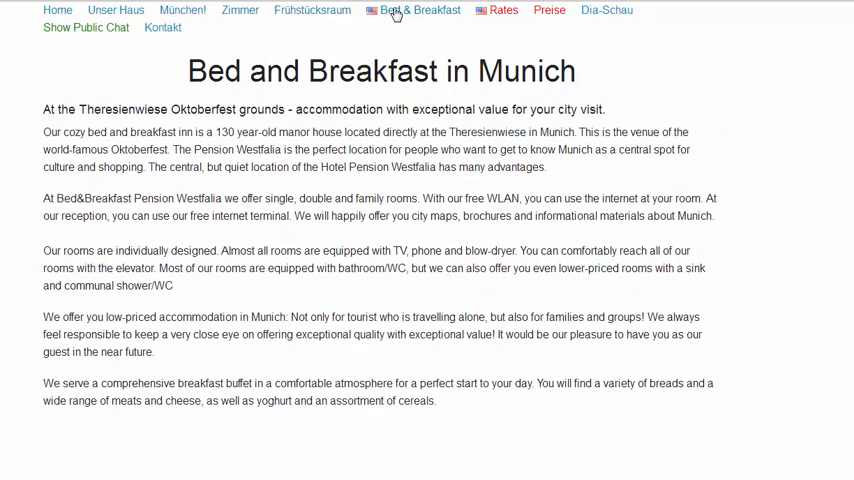
pyautogui.moveTo(497, 14)
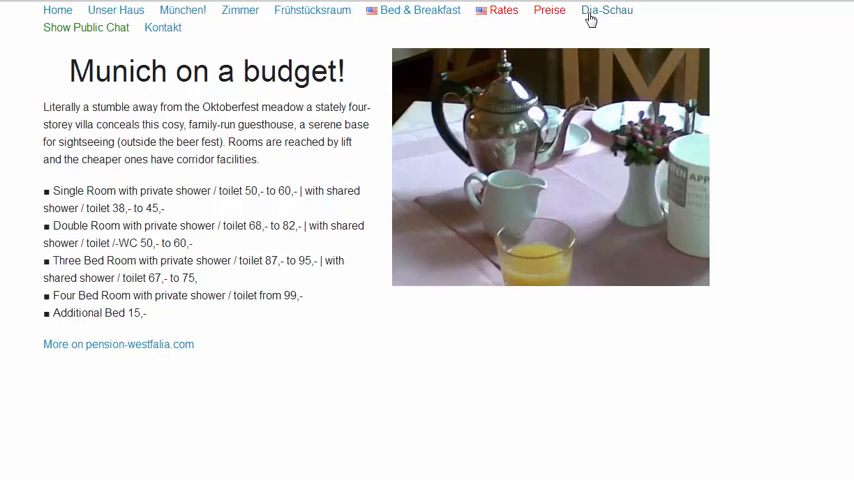
pyautogui.click(607, 10)
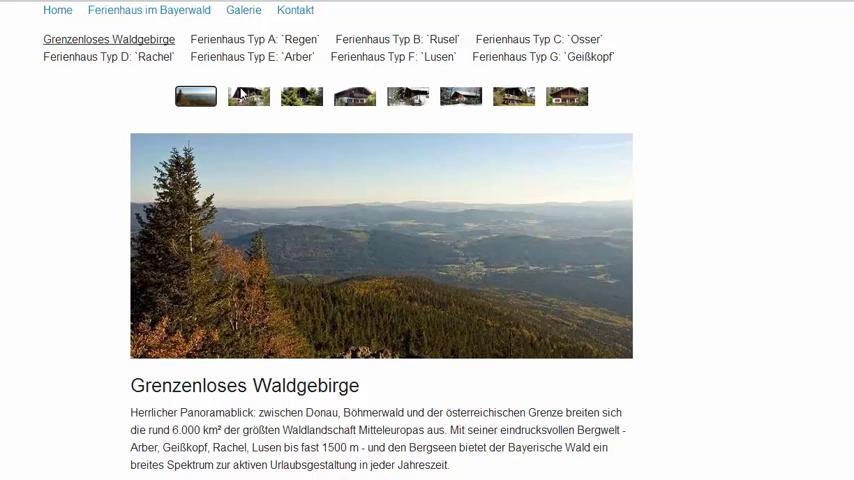
# Step: Switch gallery photos among the holiday houses, Geißkopf, and the Grenzenloses Waldgebirge panorama
pyautogui.click(302, 97)
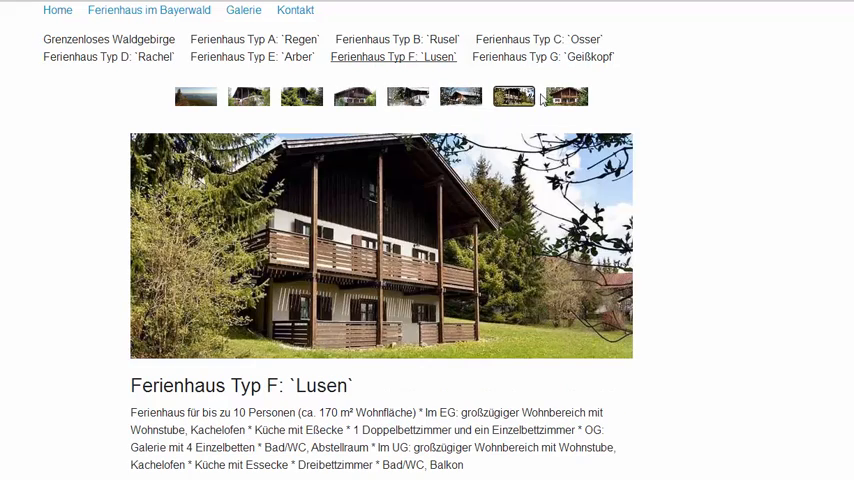
pyautogui.click(566, 96)
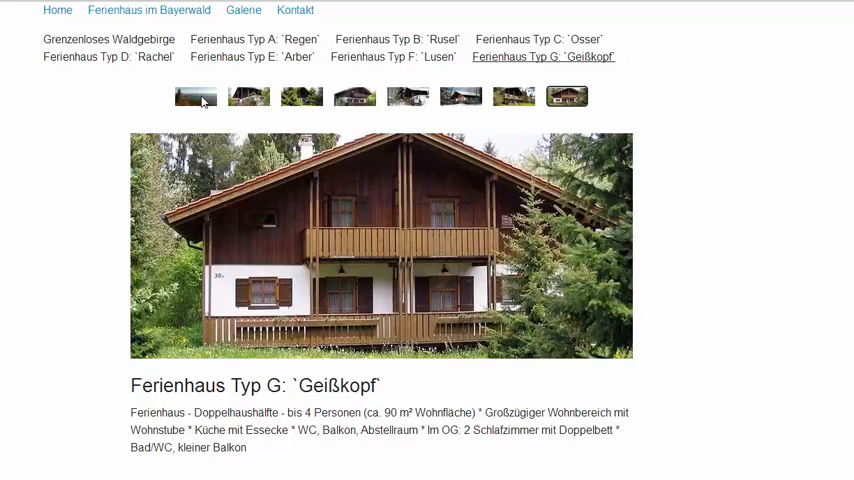
pyautogui.click(247, 96)
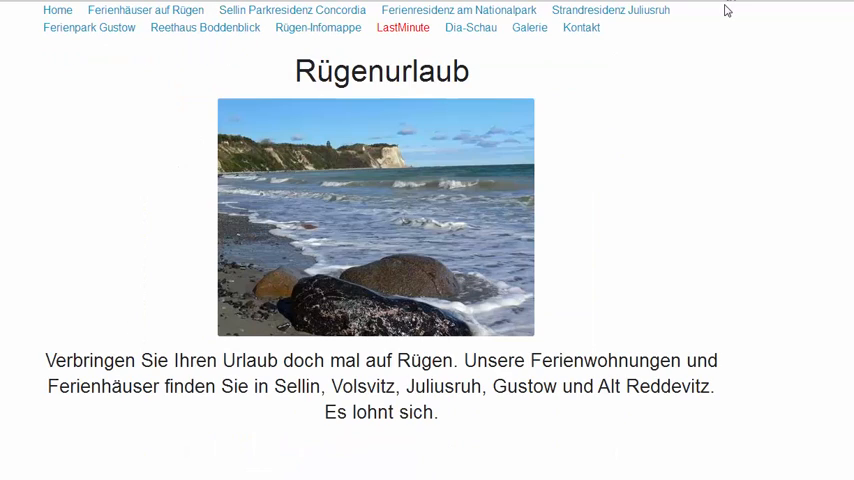
# Step: Open Rügen-Infomappe and flip forward three brochure pages toward Schloss Ralswiek
pyautogui.click(317, 27)
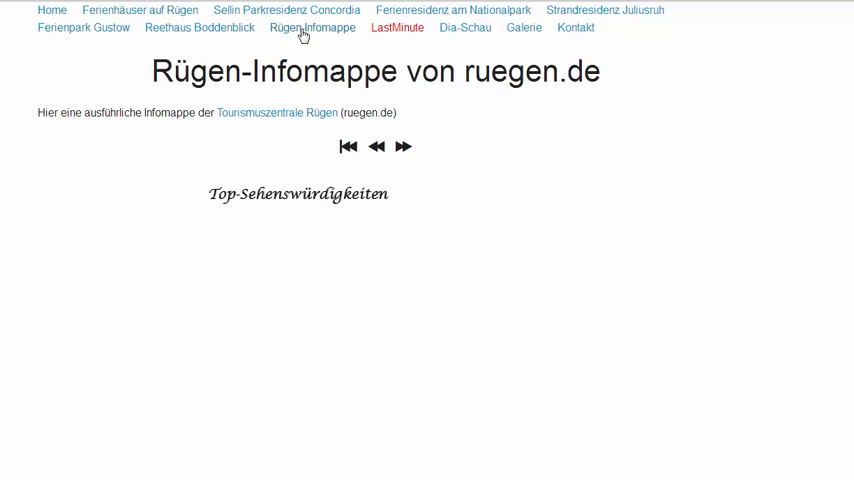
pyautogui.click(403, 147)
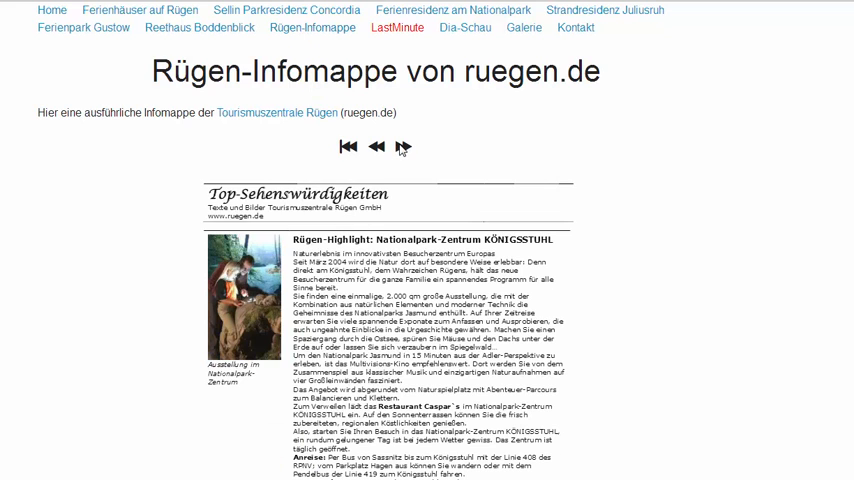
pyautogui.click(402, 147)
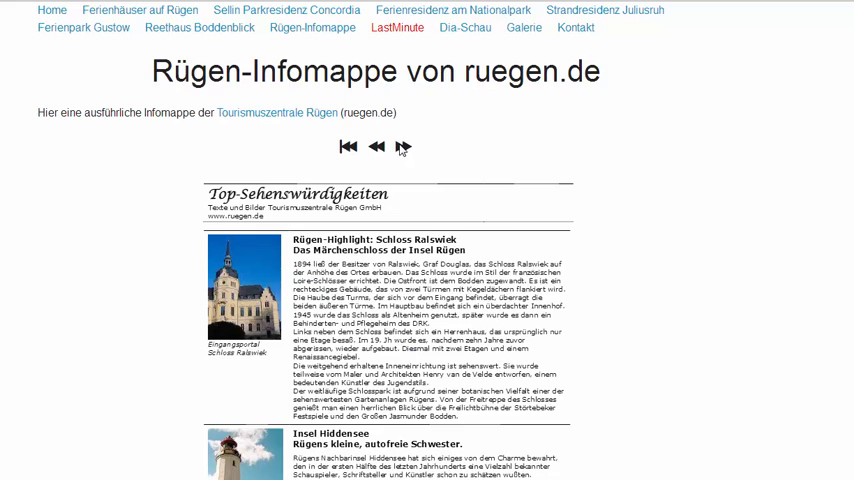
pyautogui.click(402, 147)
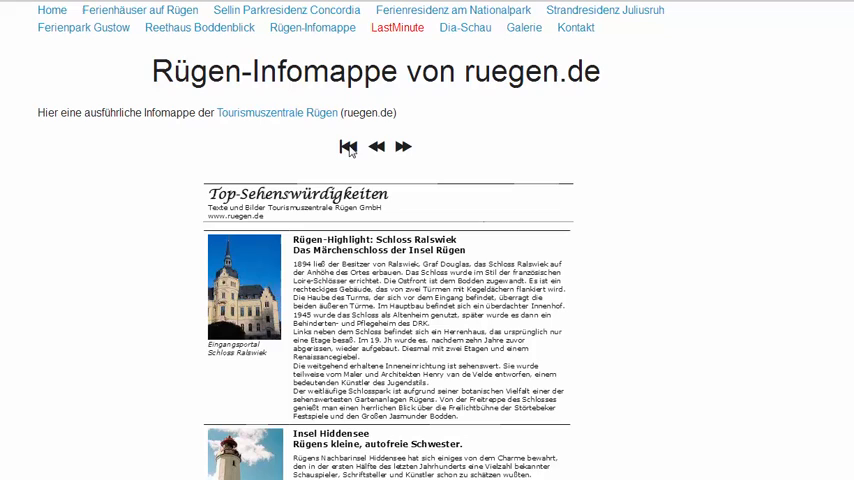
pyautogui.moveTo(435, 124)
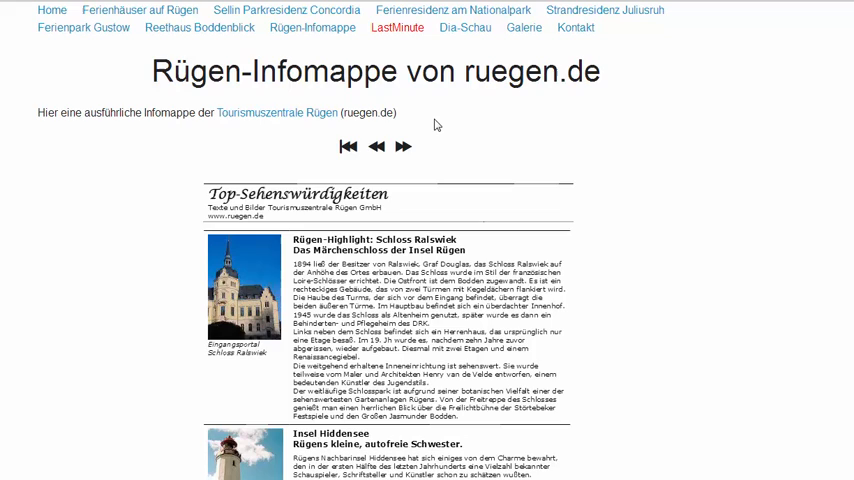
pyautogui.moveTo(372, 64)
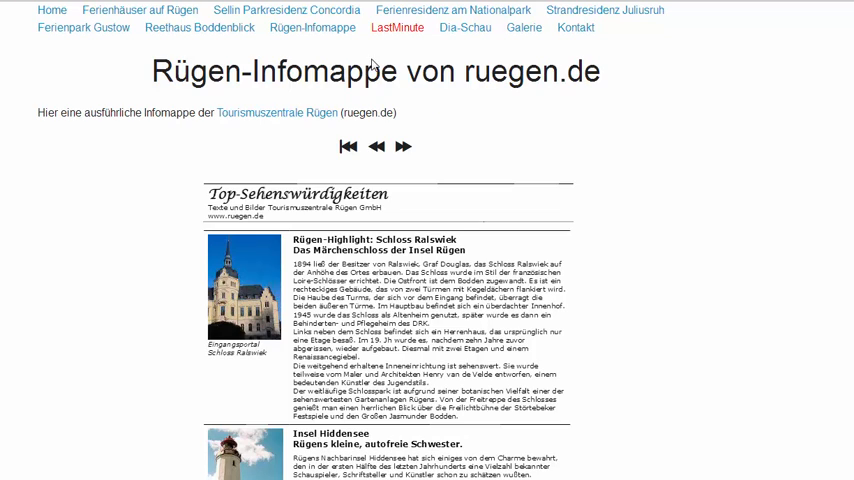